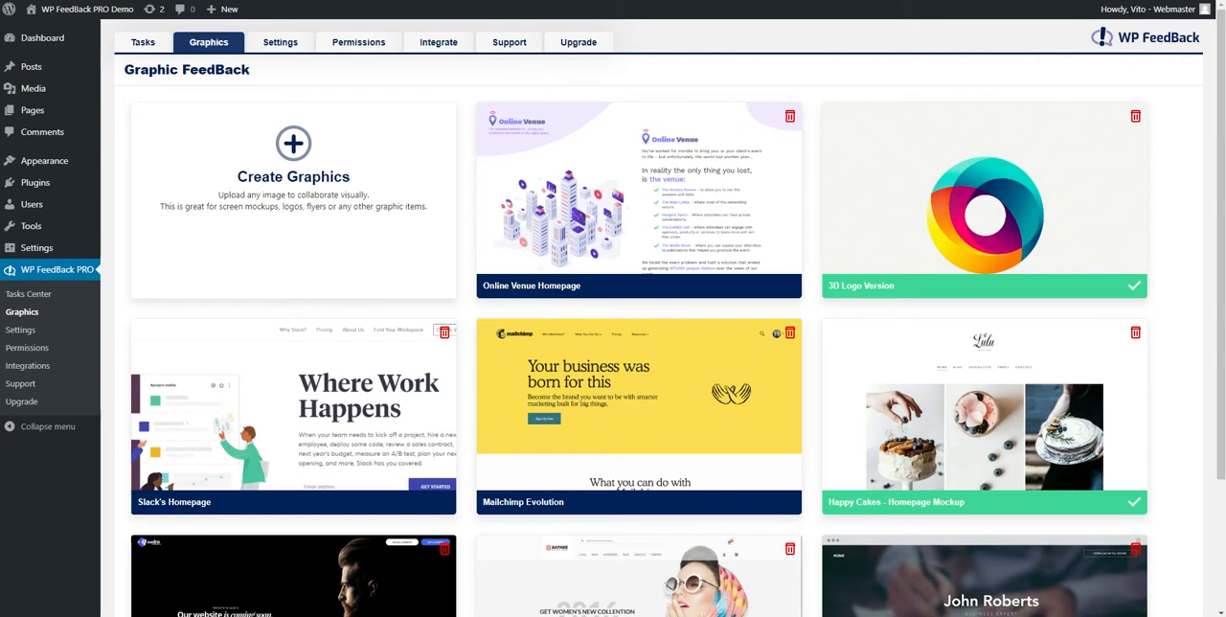
- From the dashboard, open the graphics feedback gallery and start a new graphic item
left_click(41, 38)
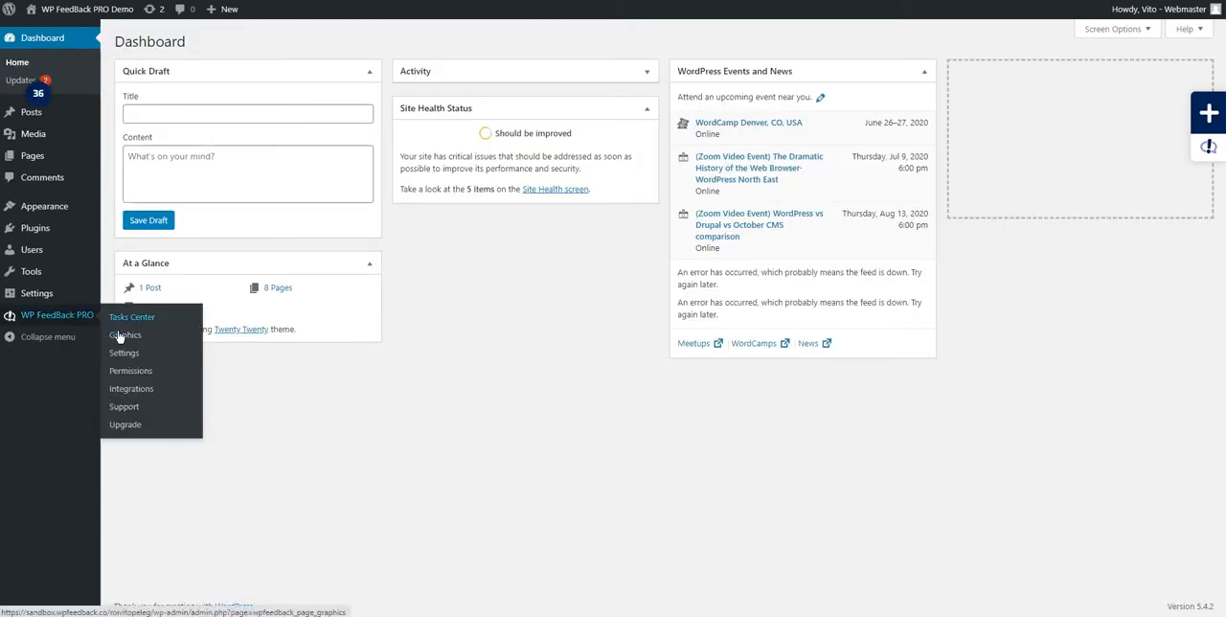
left_click(126, 336)
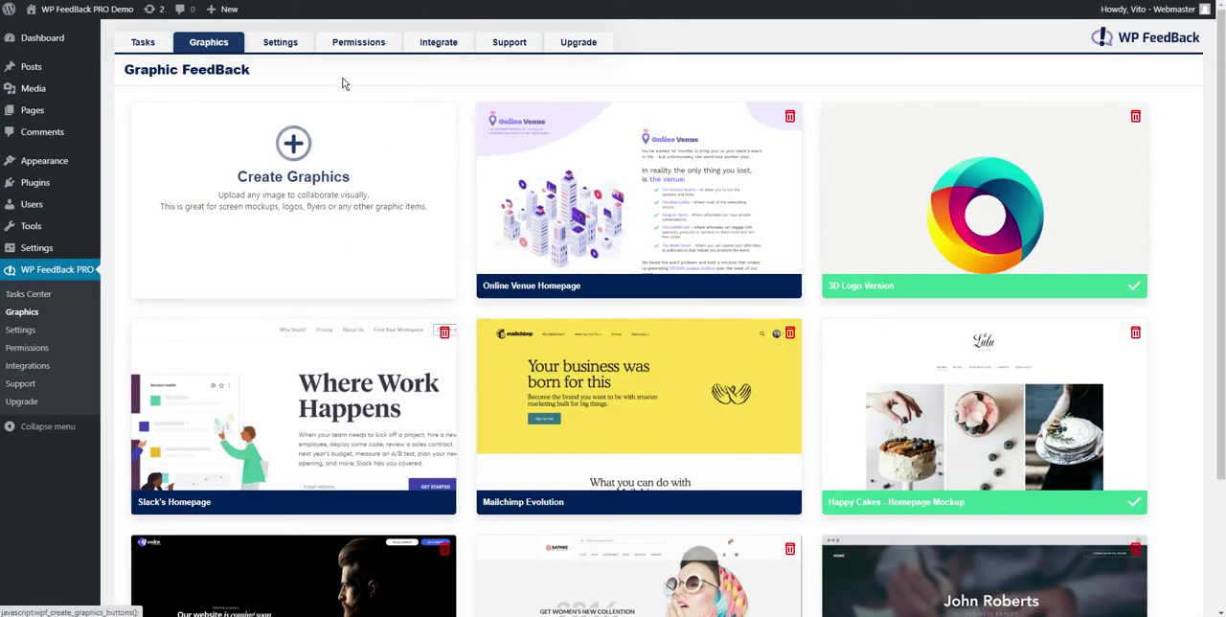
left_click(293, 158)
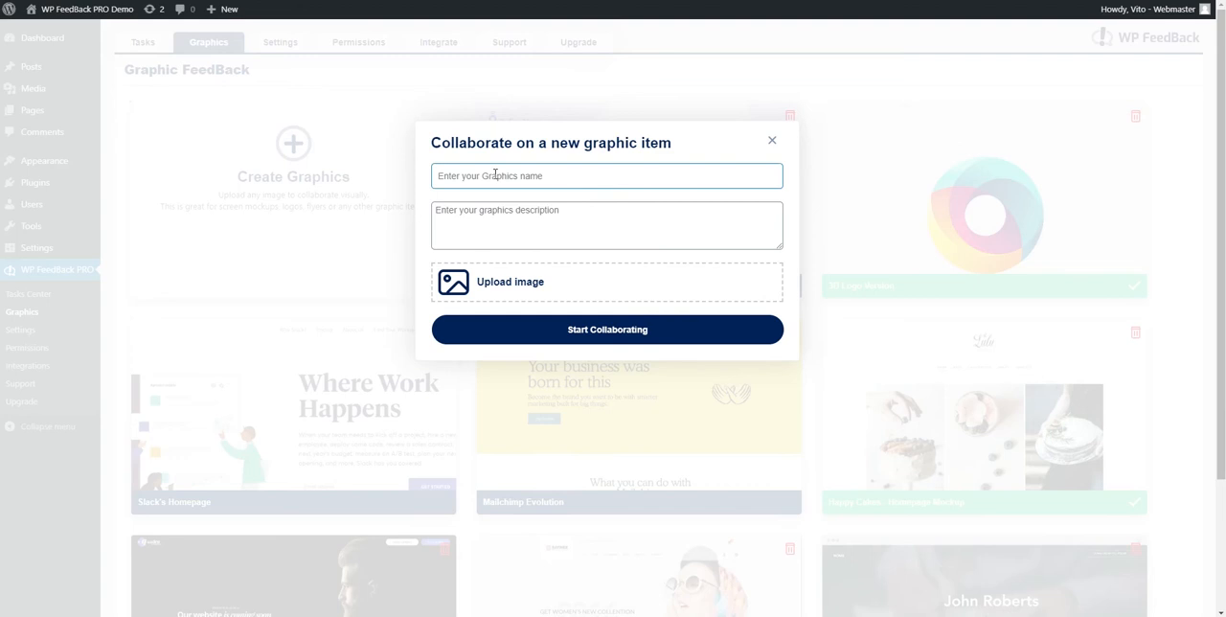
- Name the item 'Homepage Mockup' and begin its description with 'The'
type("Homepage")
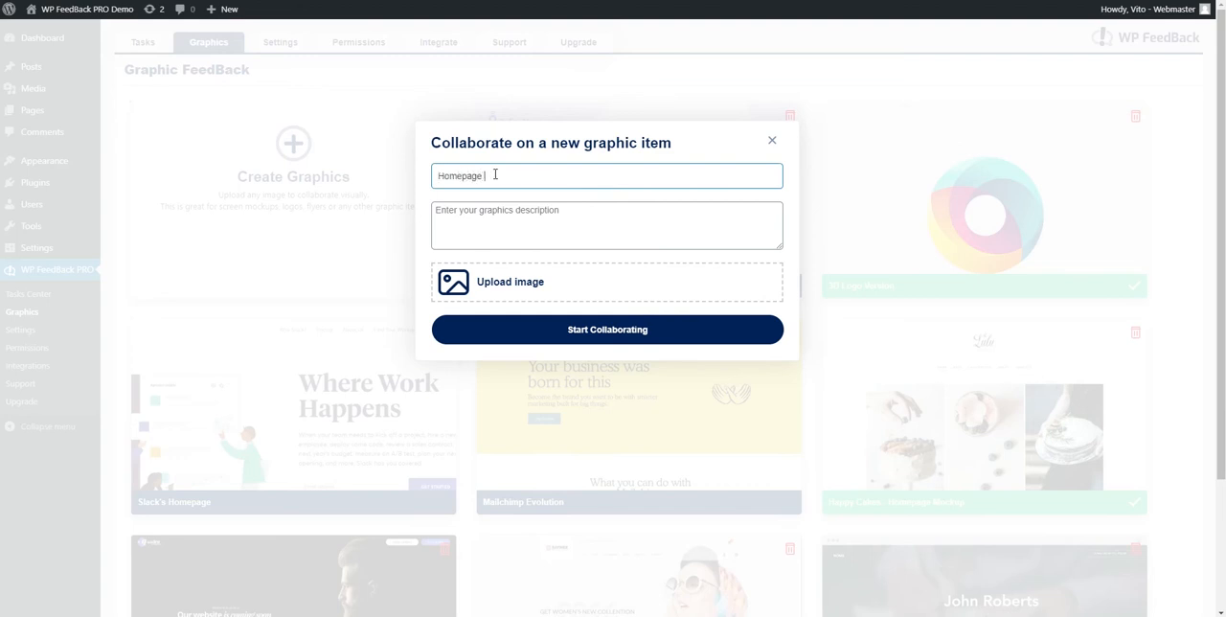
type("Mockup")
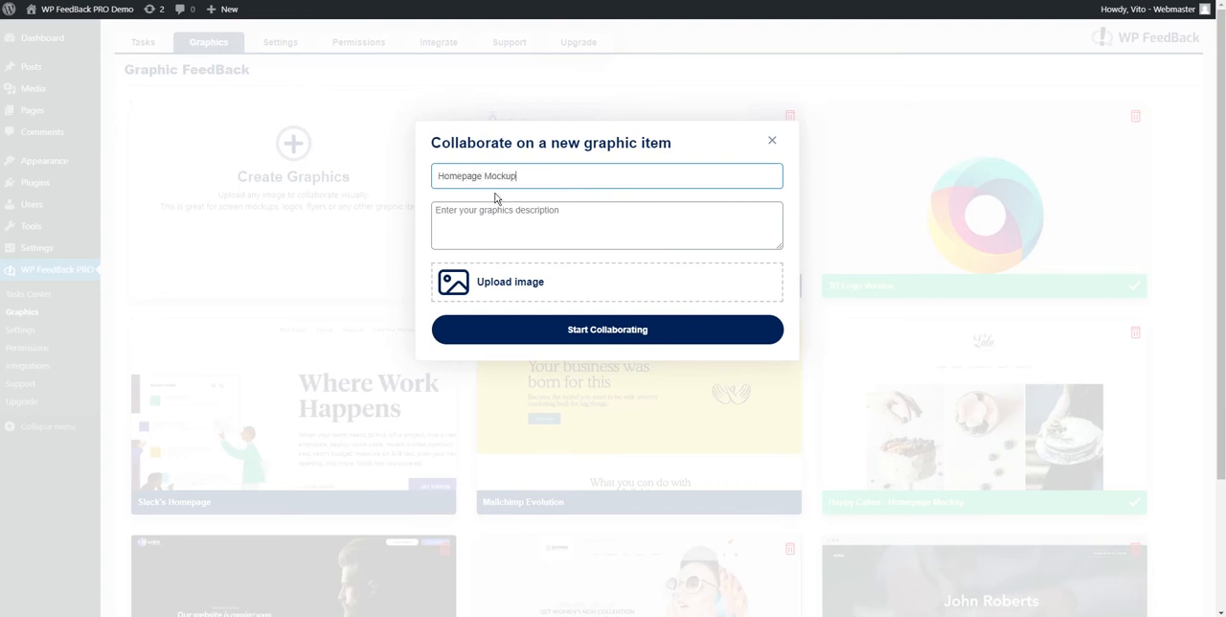
type("The")
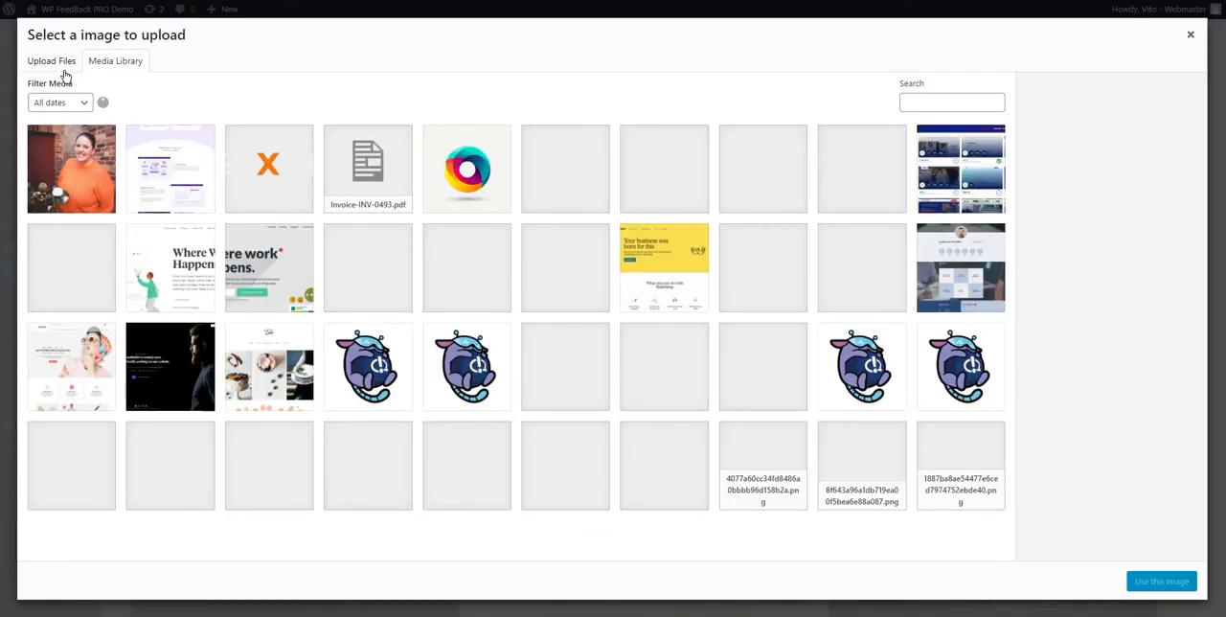
- Switch to the Upload Files tab and pick the mockup file from the computer
left_click(52, 61)
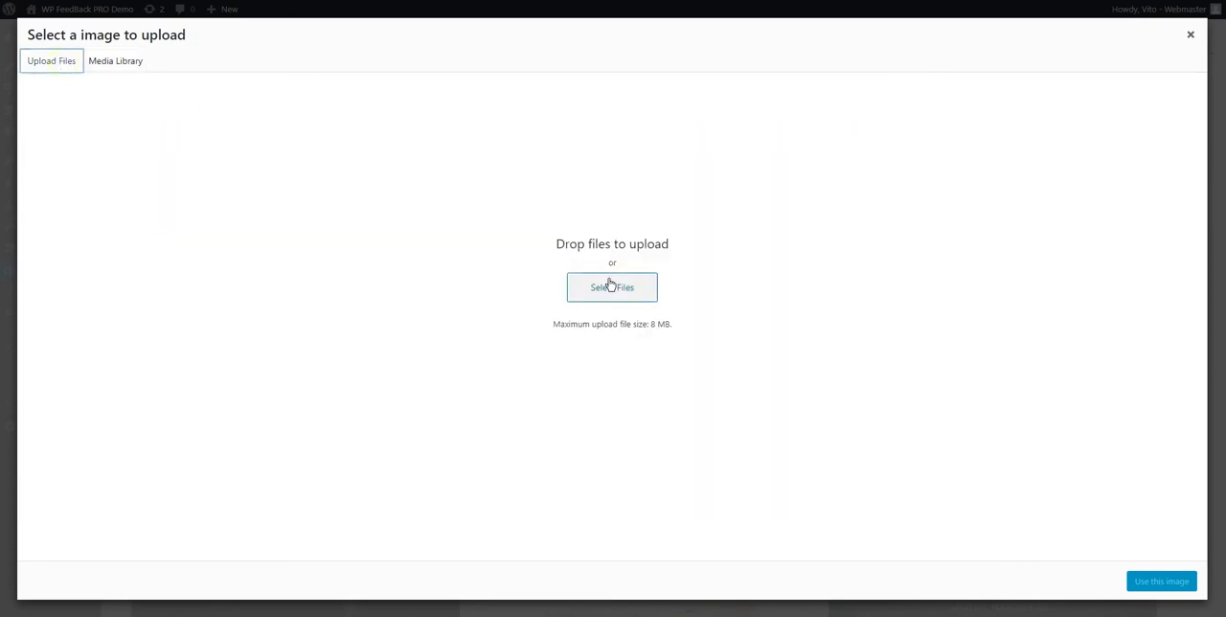
left_click(611, 287)
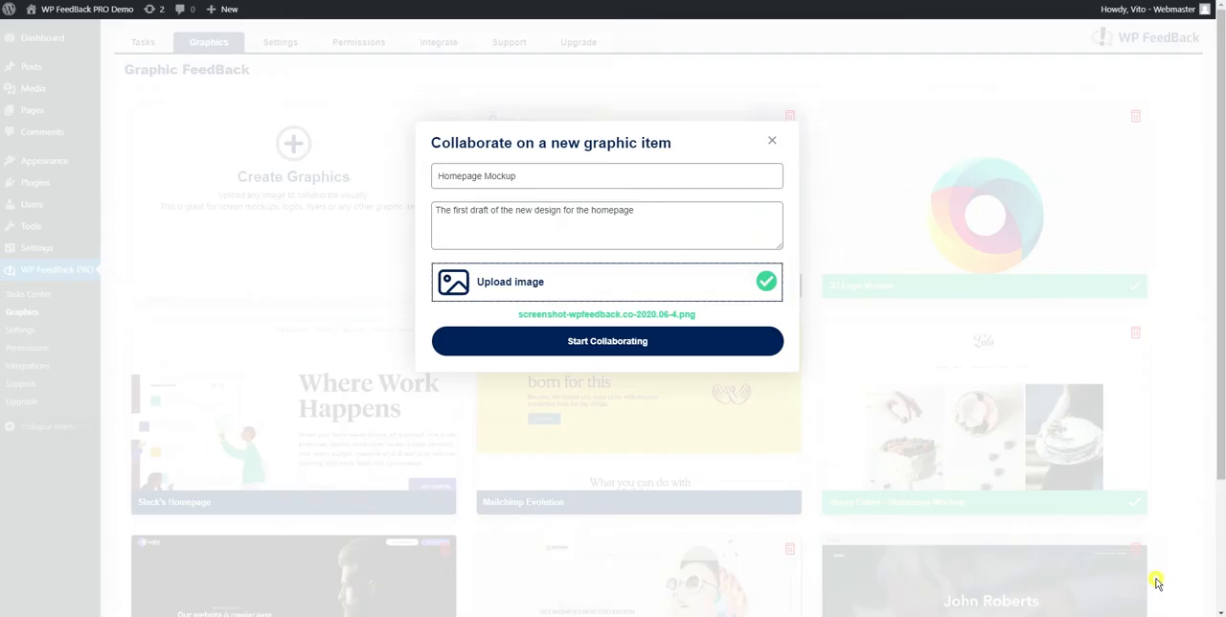
- Create the Homepage Mockup item with Start Collaborating and open its collaboration view
left_click(606, 341)
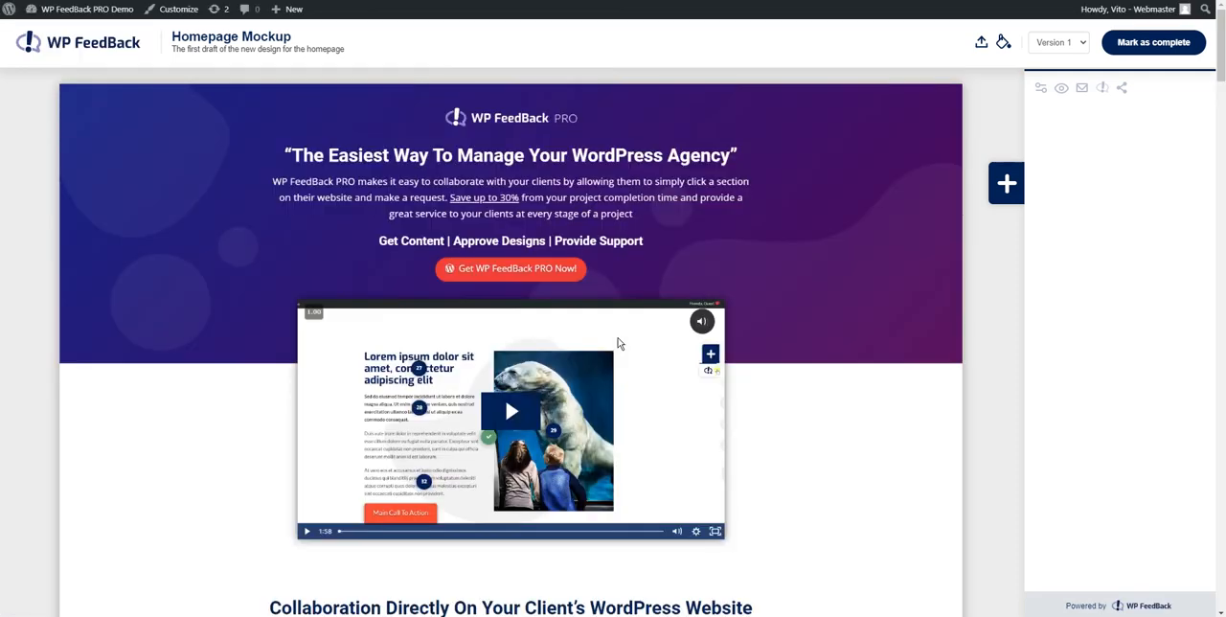